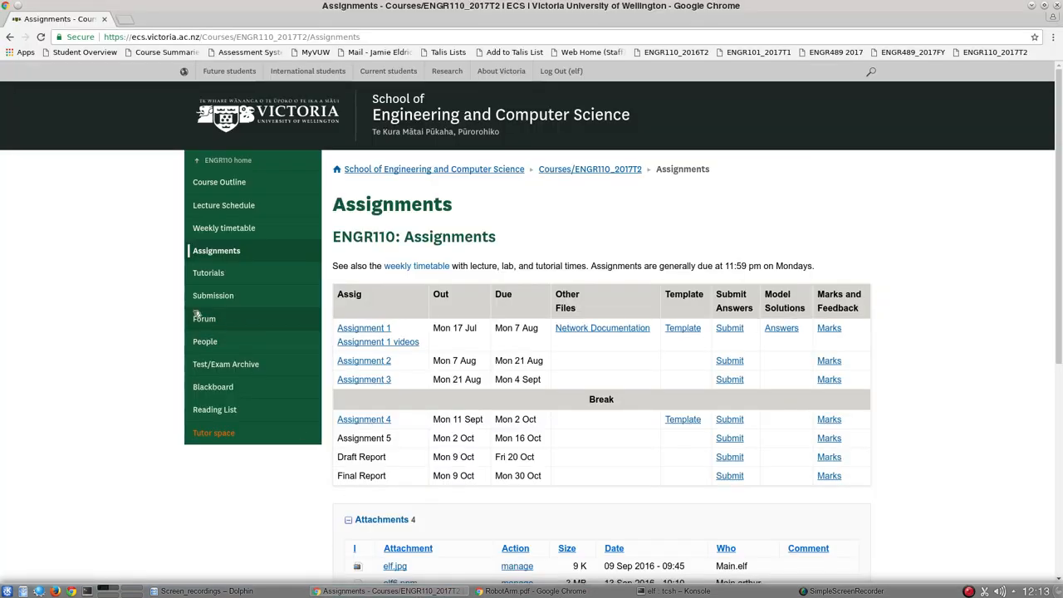
pyautogui.moveTo(204, 318)
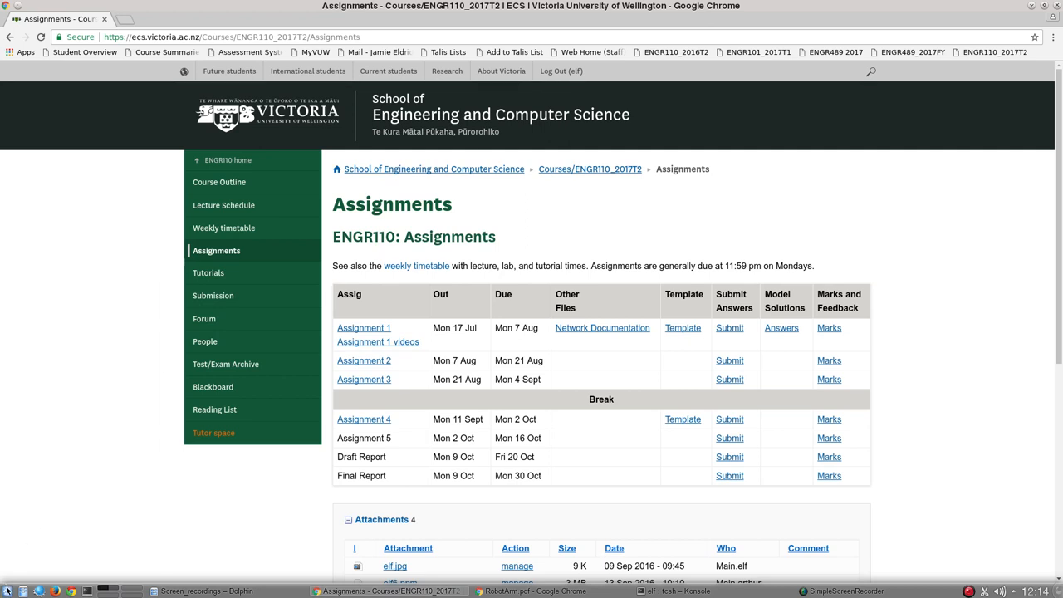
# Step: Launch MATLAB R2016b from the Science & Math applications menu
pyautogui.click(47, 464)
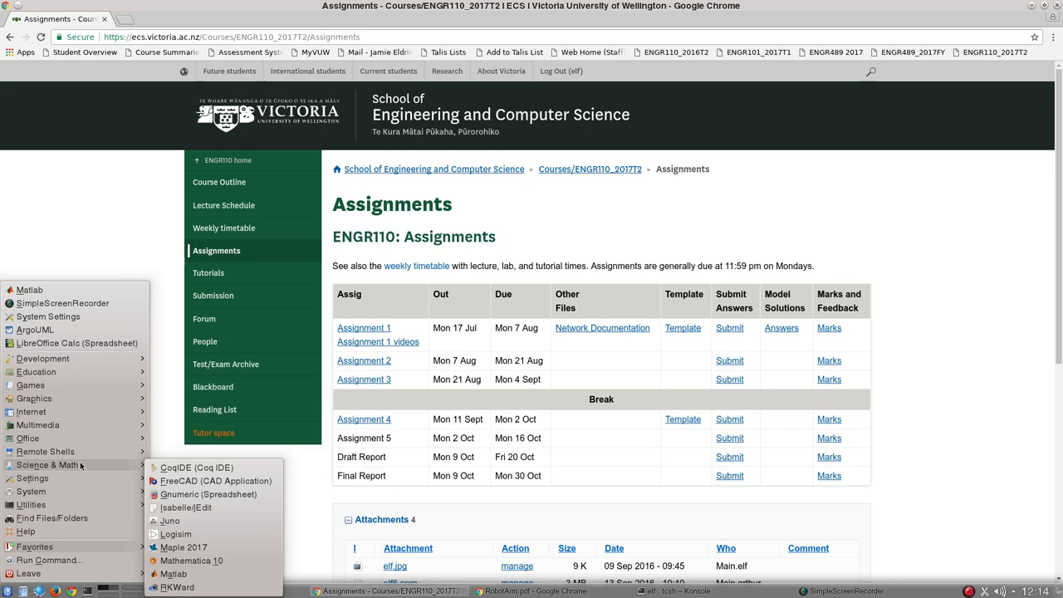
pyautogui.moveTo(174, 574)
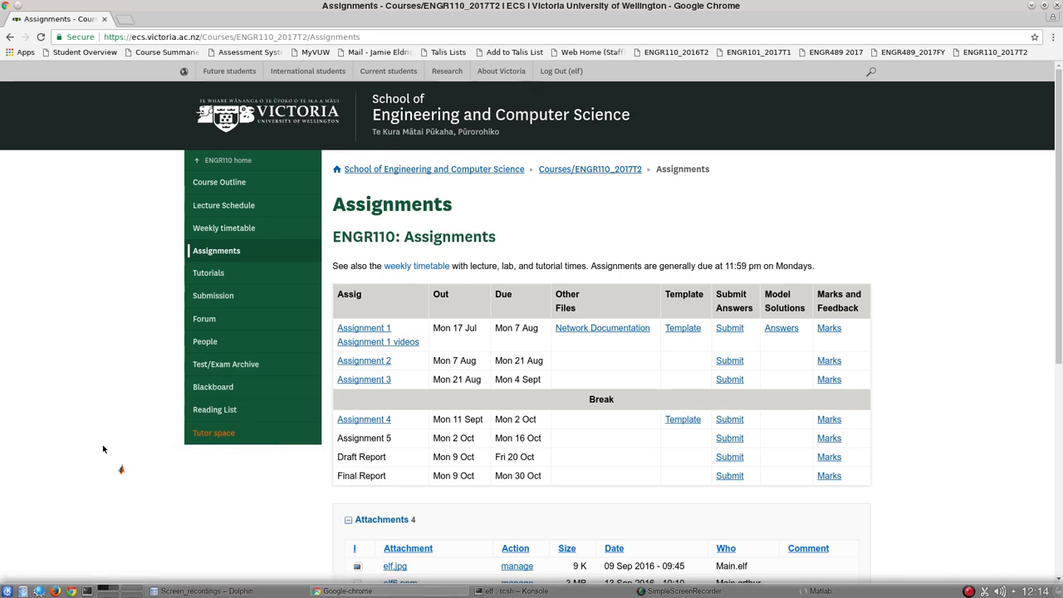
pyautogui.moveTo(121, 462)
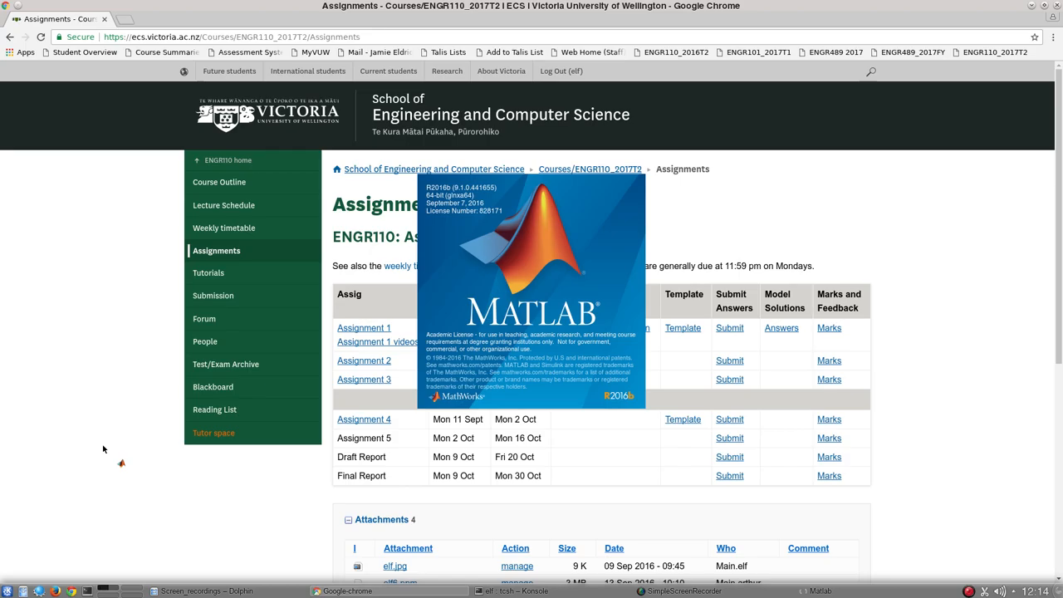
pyautogui.click(818, 590)
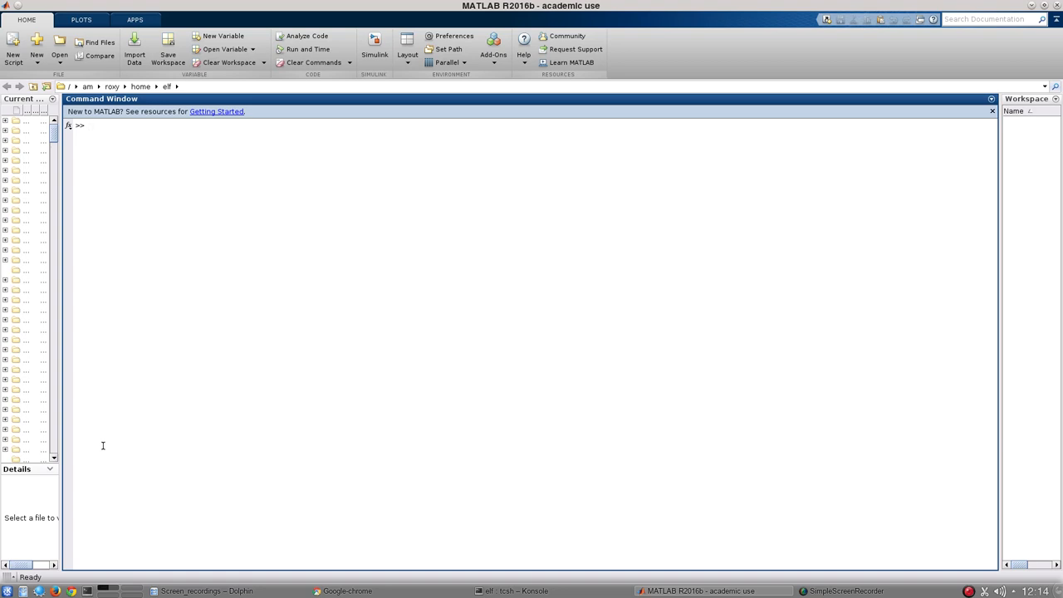
# Step: Assign a=3 and b=5 with suppressed output, then evaluate a+2*b giving 13
pyautogui.write('a=3')
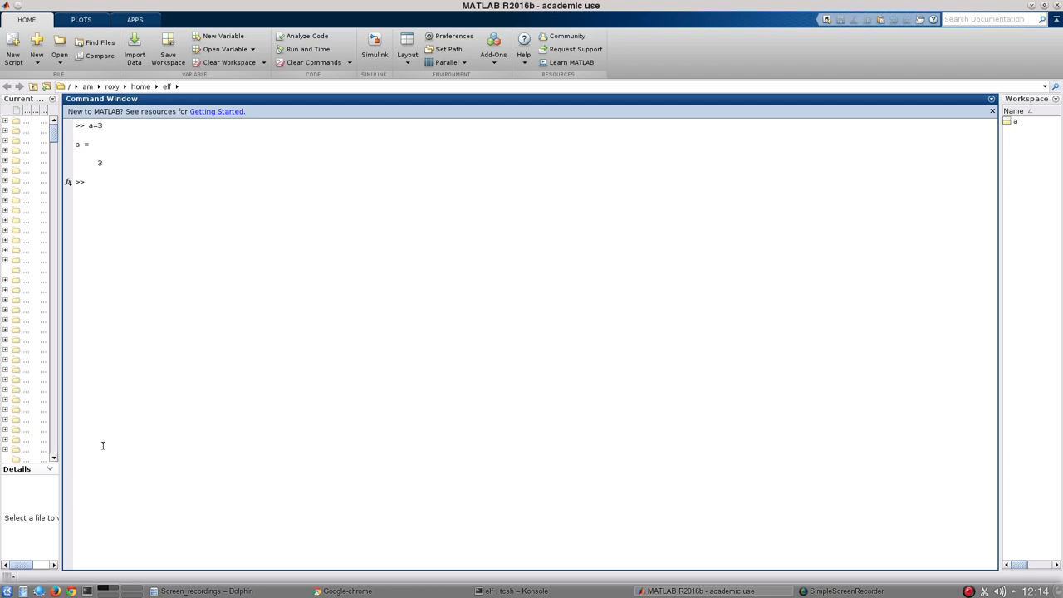
pyautogui.write('b')
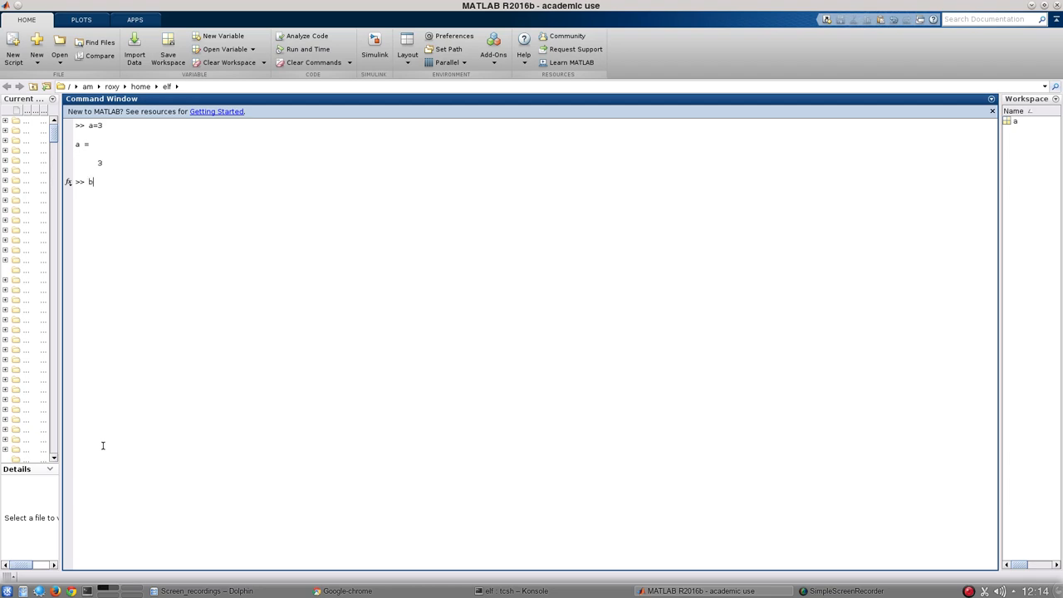
pyautogui.write('=5')
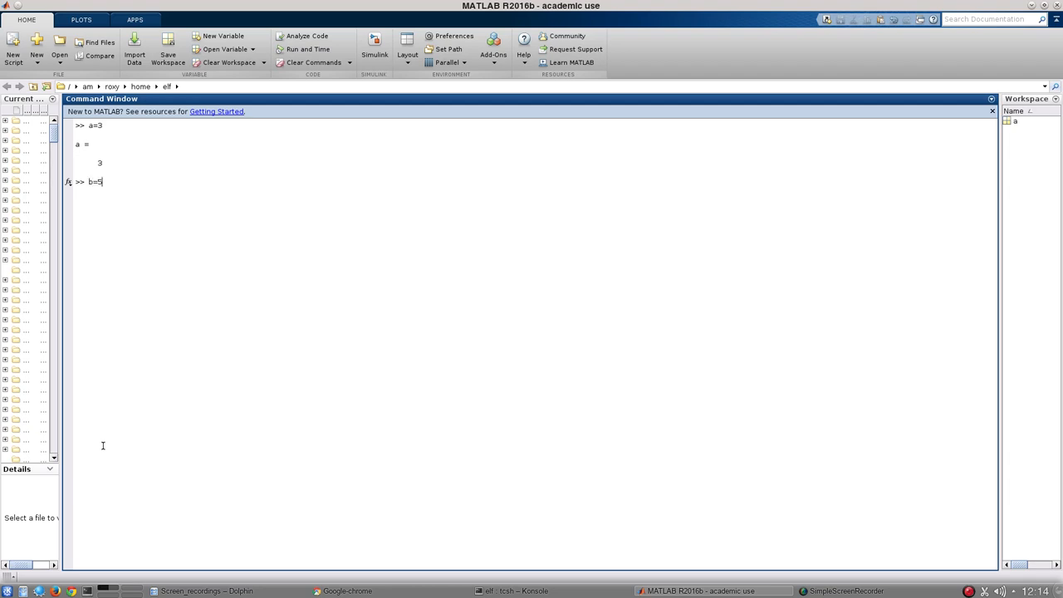
pyautogui.write(';')
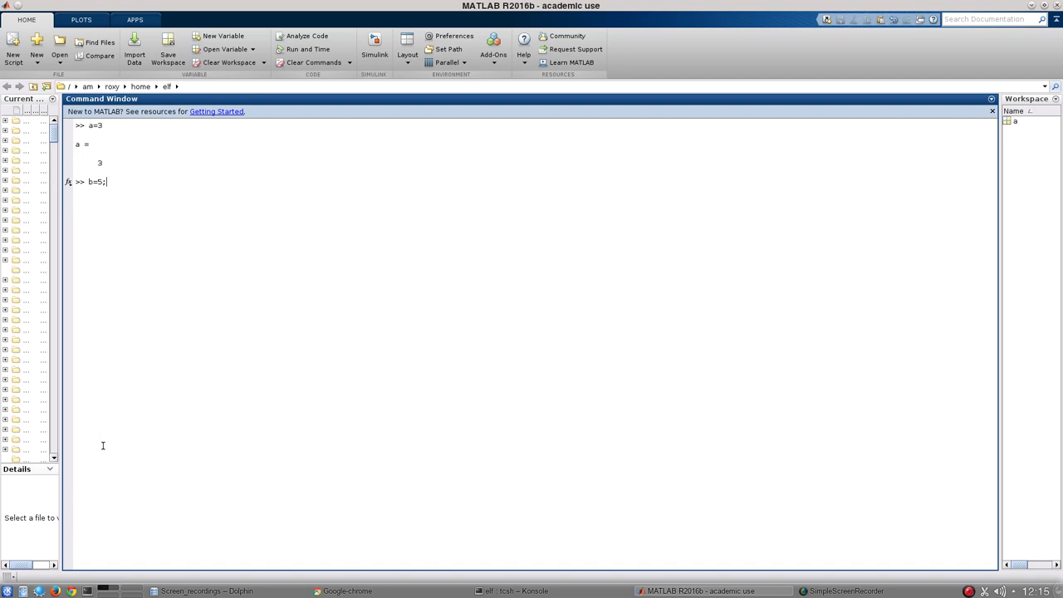
pyautogui.press('Return')
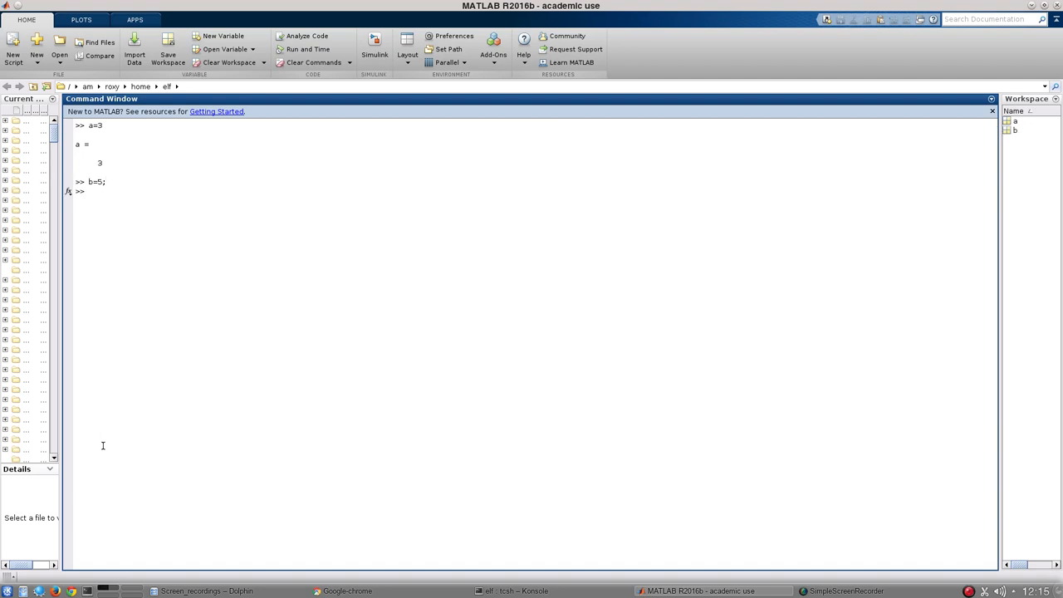
pyautogui.write('a')
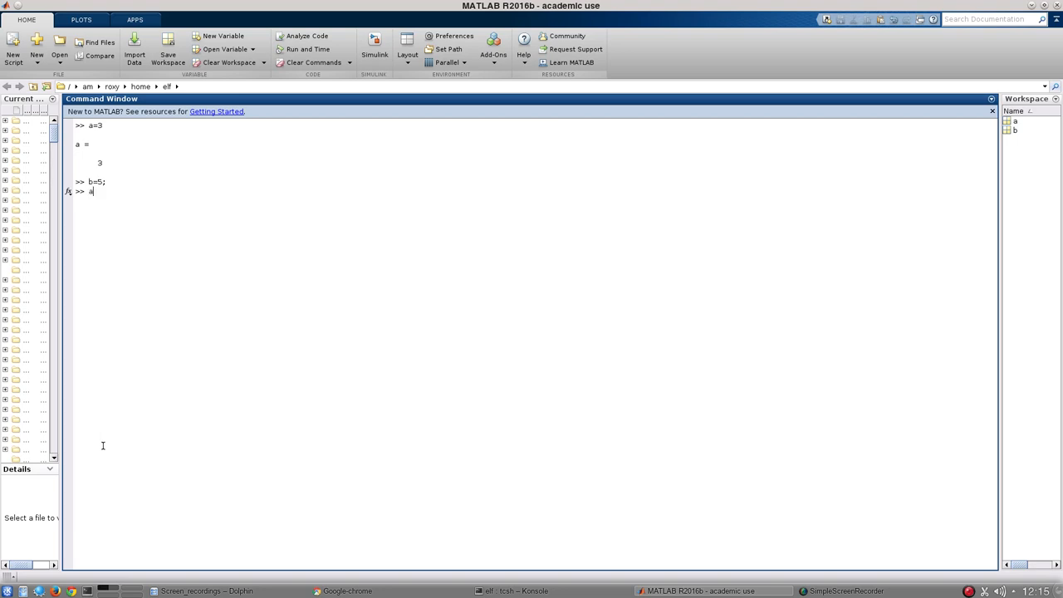
pyautogui.write('+2*b')
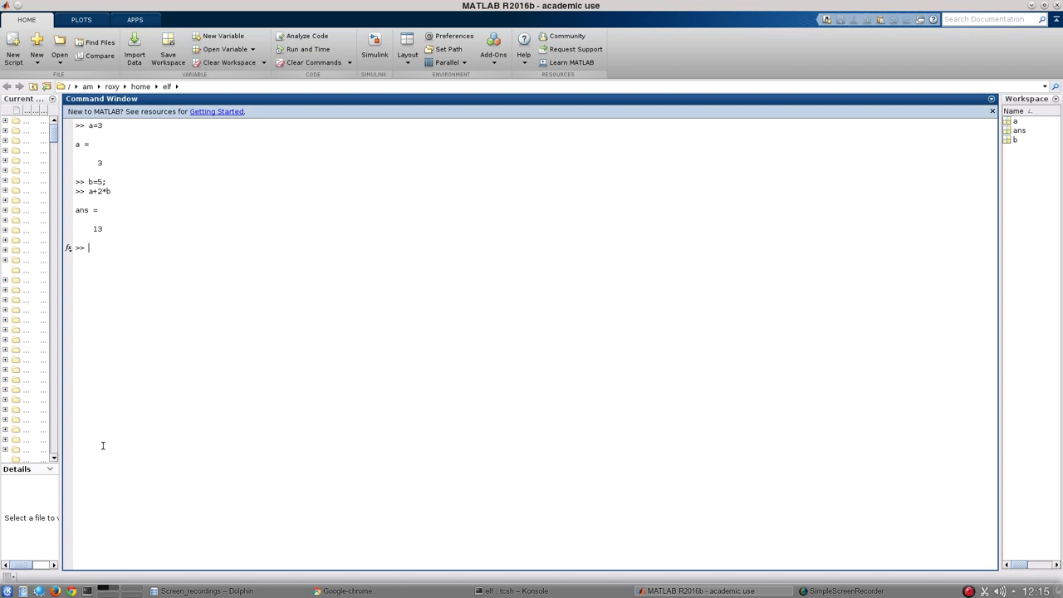
# Step: Enter matrix A=[1,2,3;4,5,6;7,8,9] at the prompt
pyautogui.write('A=[')
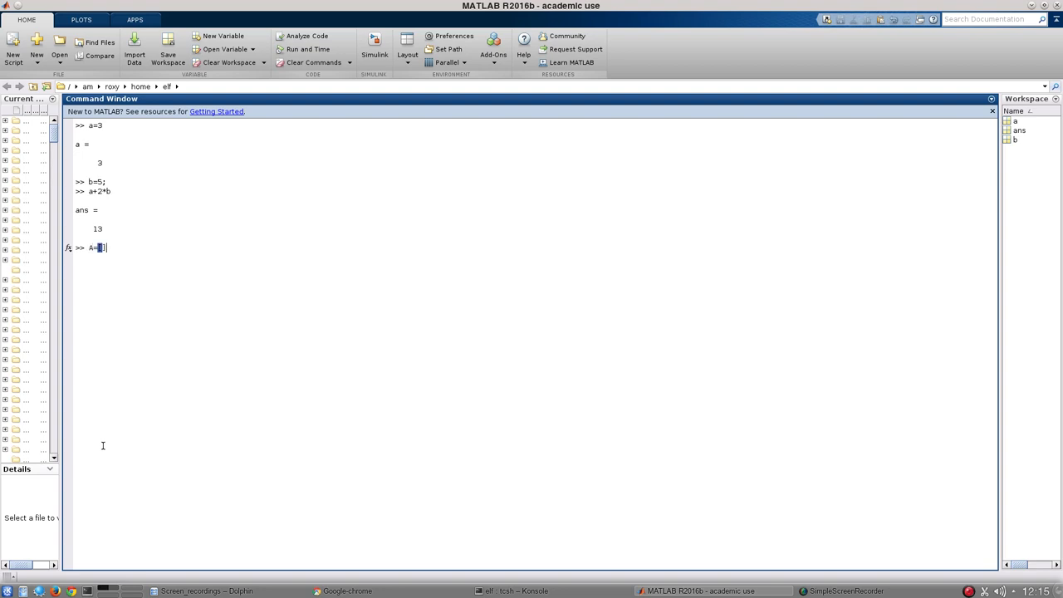
pyautogui.write(']')
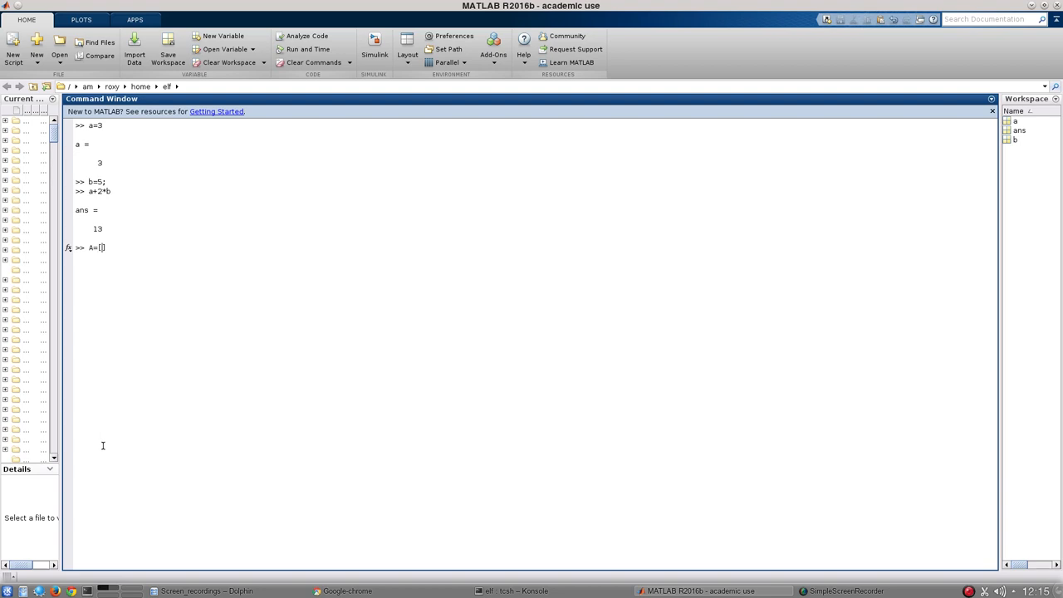
pyautogui.write('1,2,3')
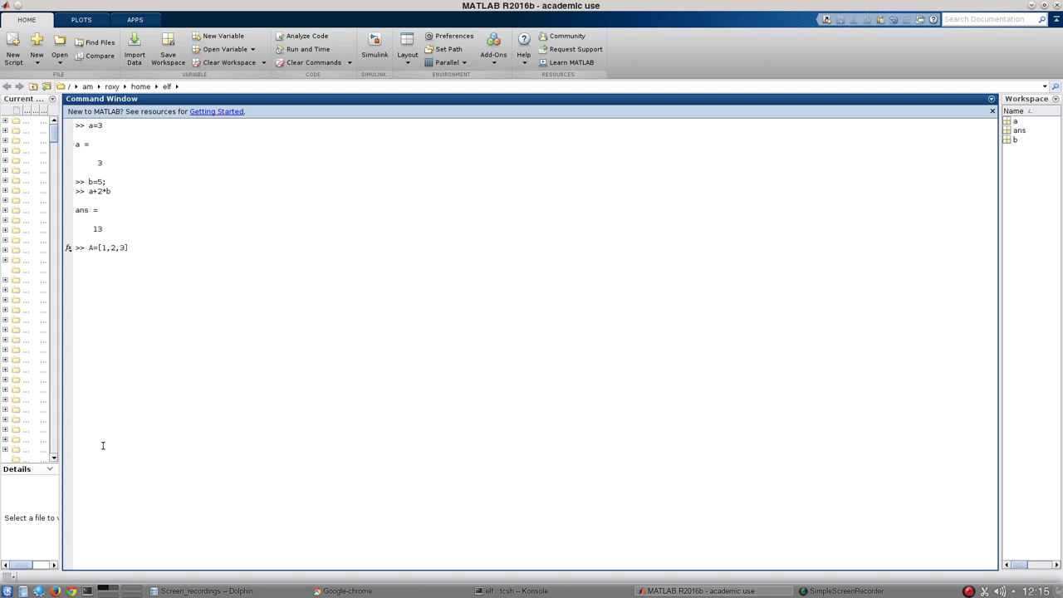
pyautogui.write(']')
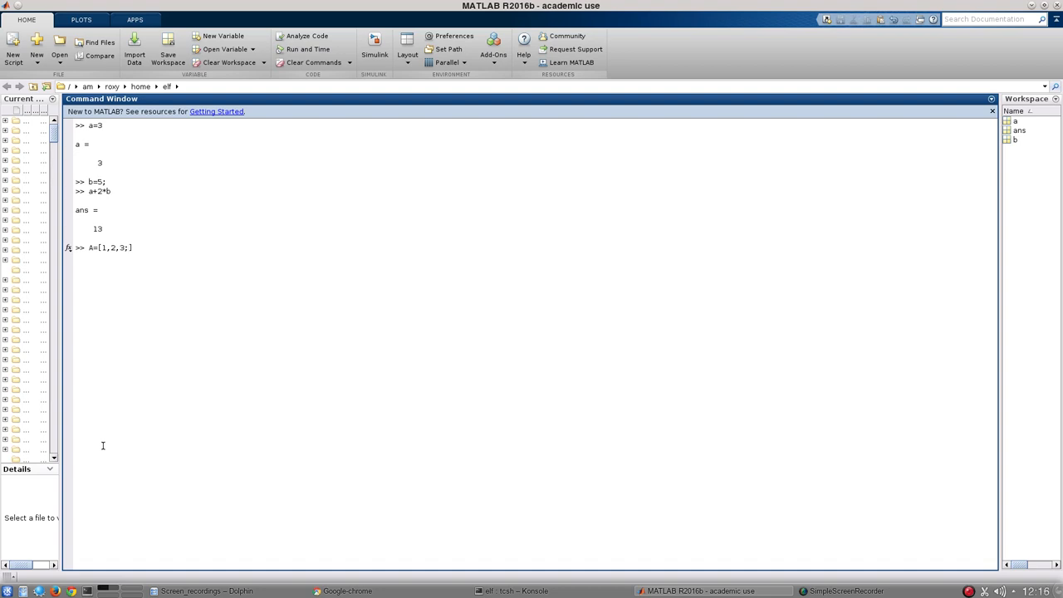
pyautogui.write('4,5,6;7,8,9')
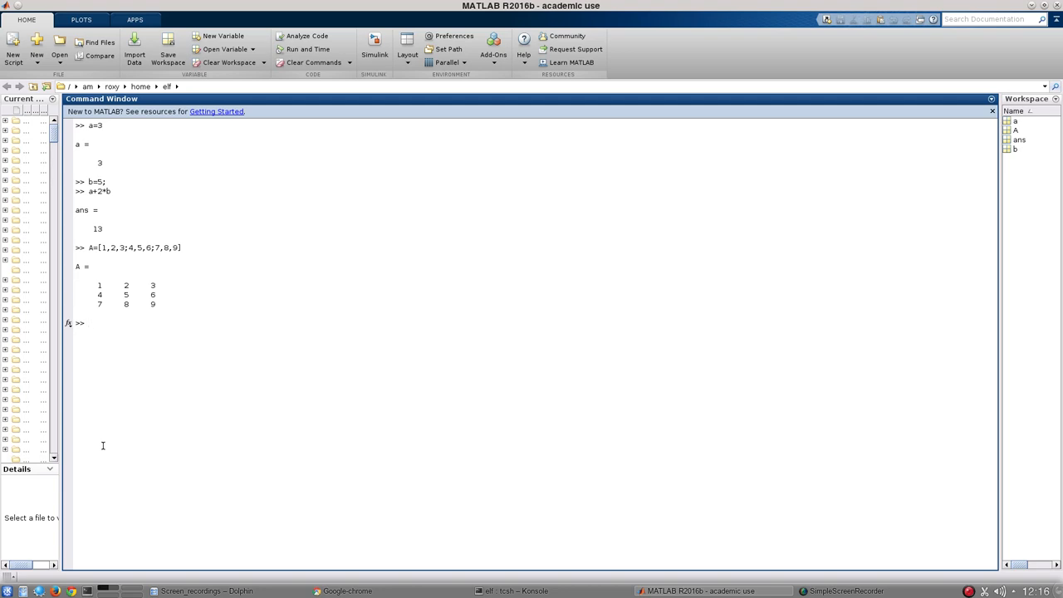
# Step: Index A(3,3), A(2,2), A(3,2) and A(2,3), returning 9, 5, 8 and 6
pyautogui.write('A')
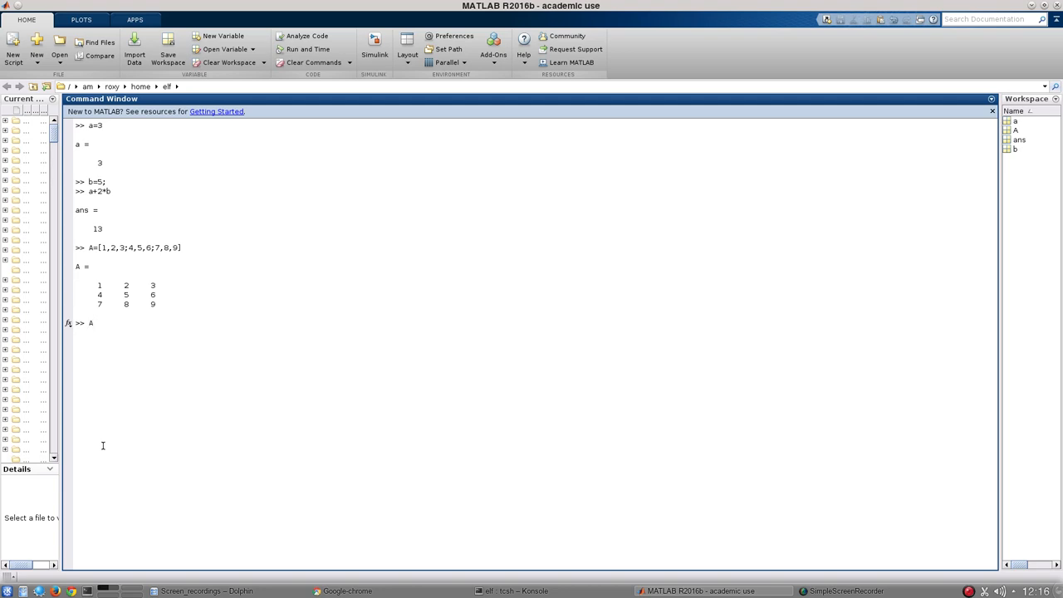
pyautogui.write('(')
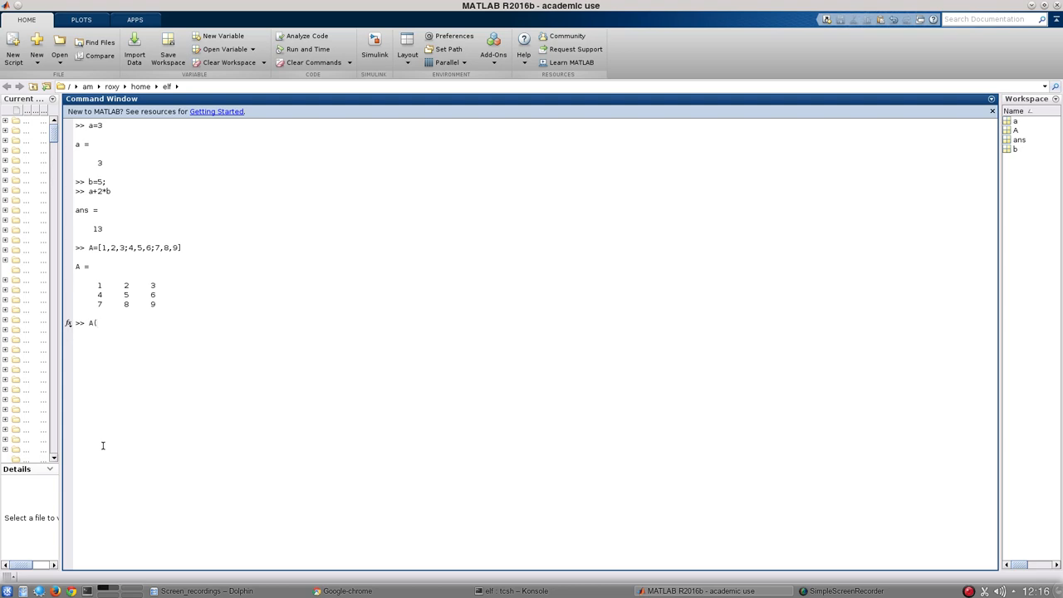
pyautogui.write('3,3')
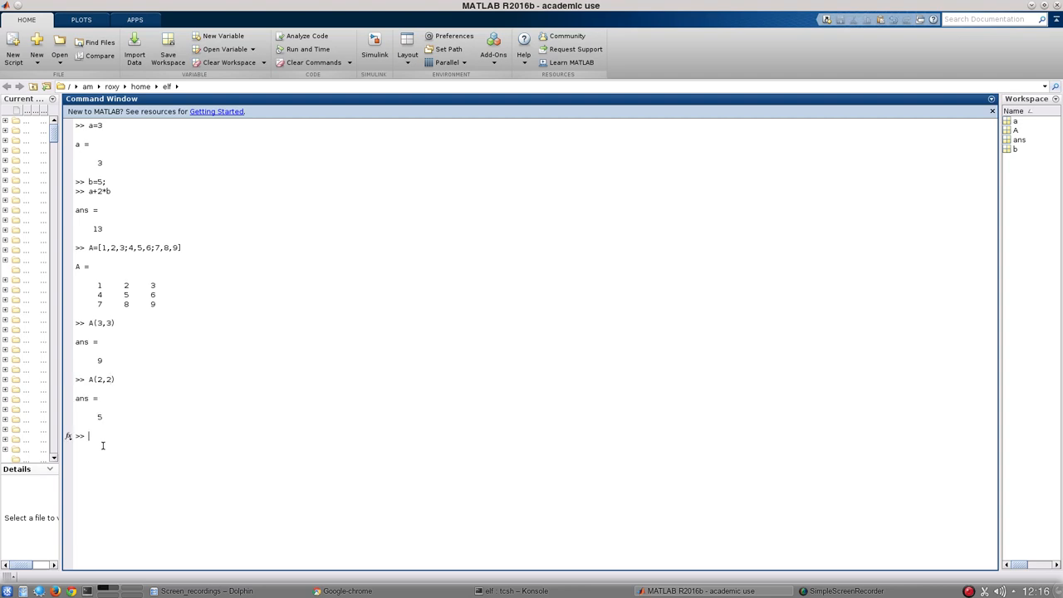
pyautogui.write('A(2,2)')
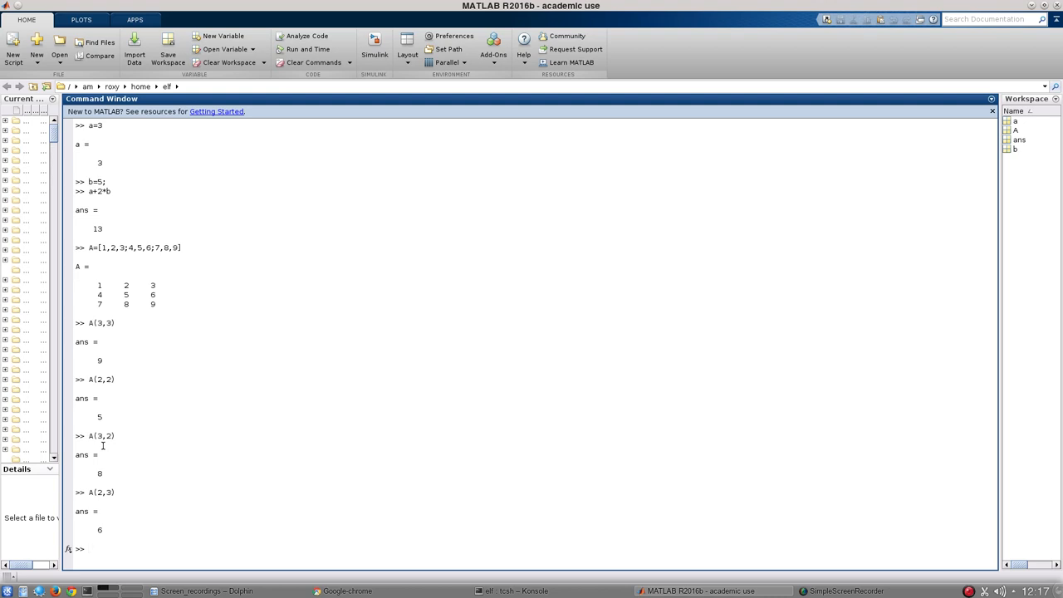
# Step: Extract A's first column with A(:,1), giving 1 4 7
pyautogui.write('A(')
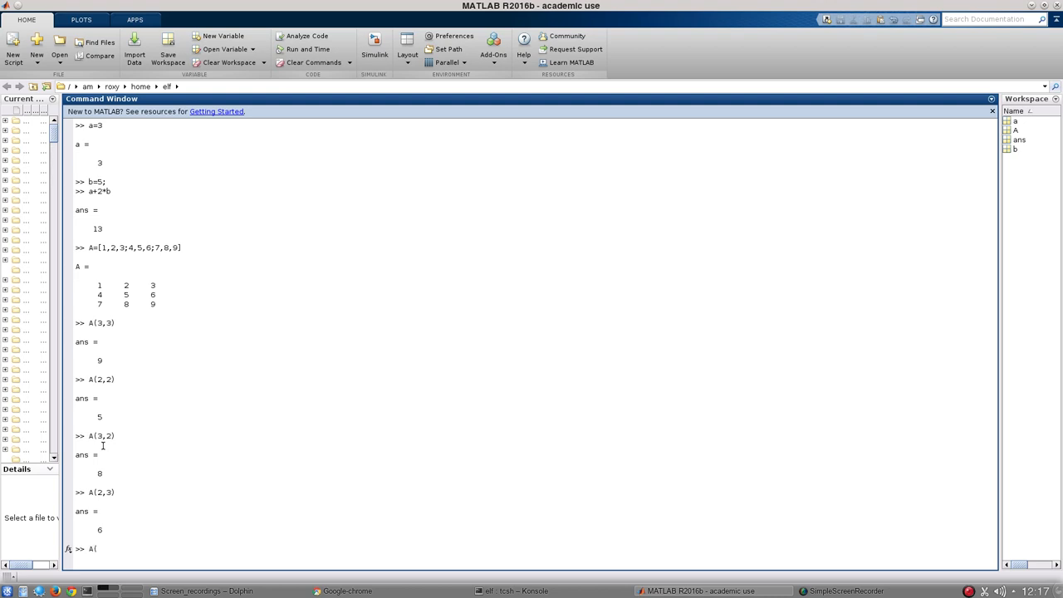
pyautogui.write(':1,')
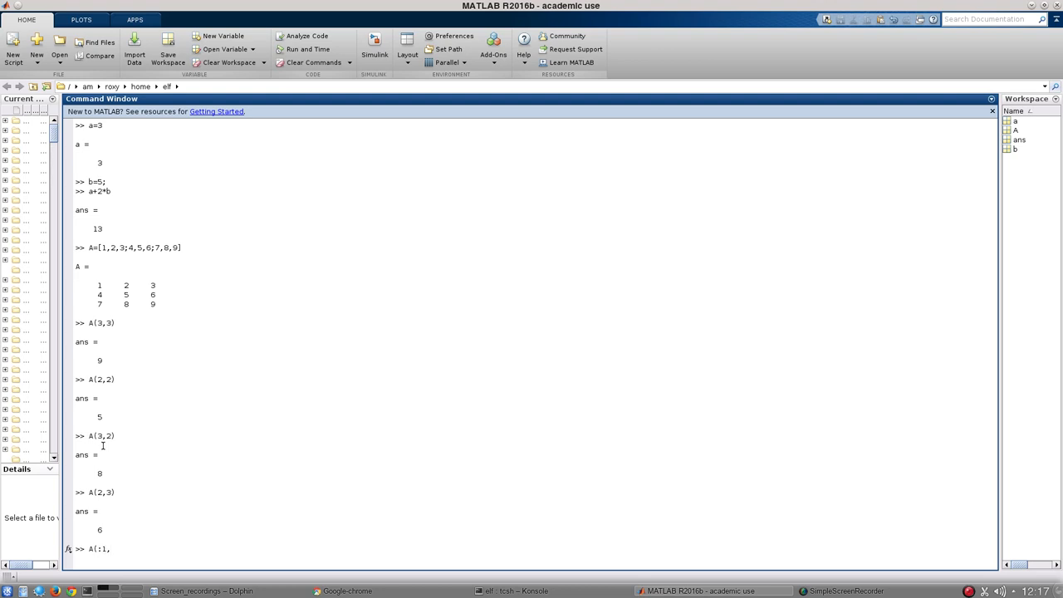
pyautogui.write(':,')
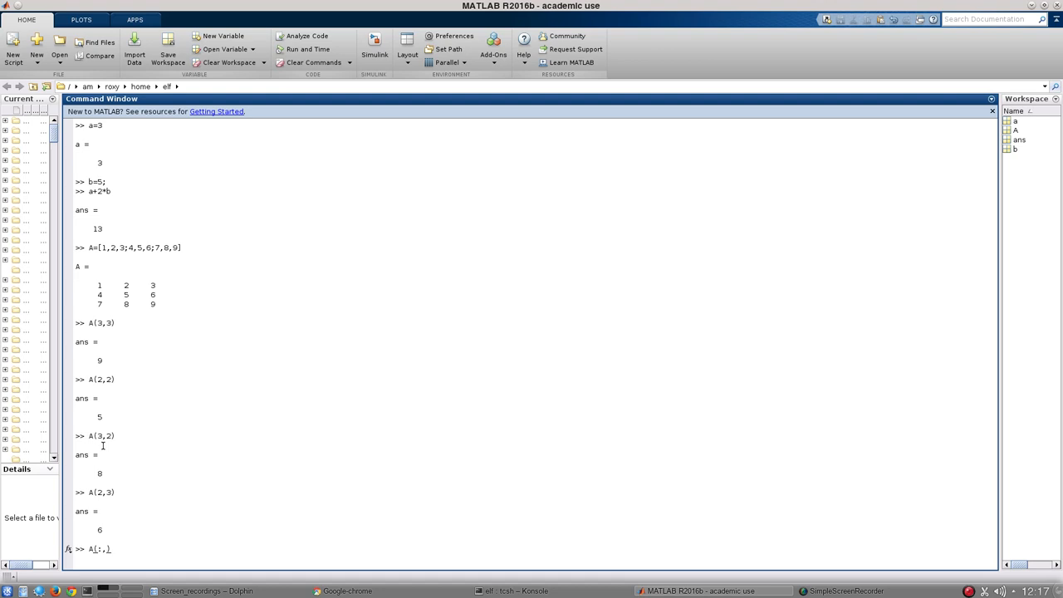
pyautogui.write('1')
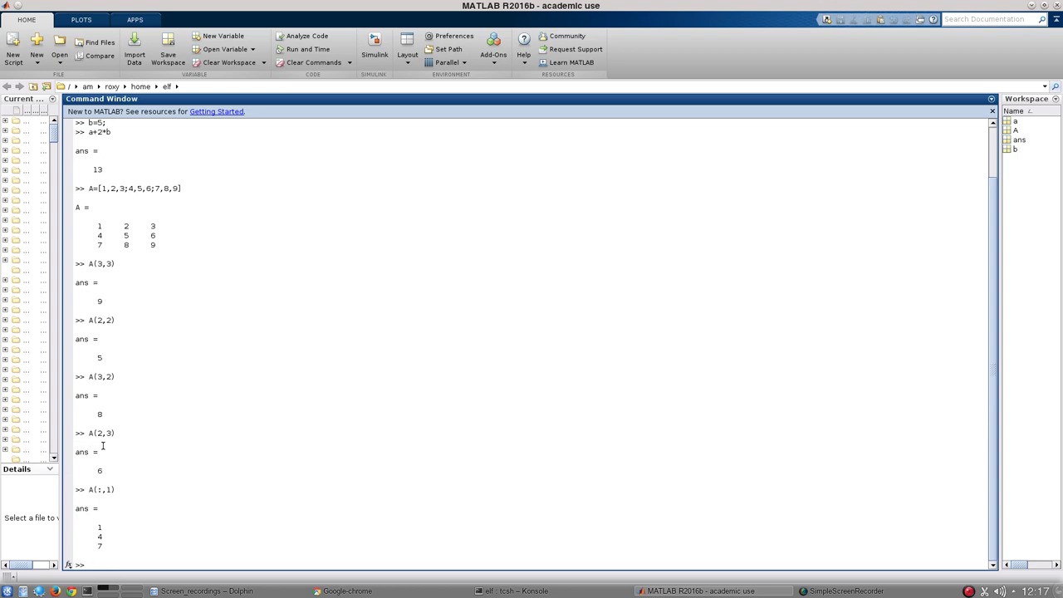
pyautogui.write('A(,1)')
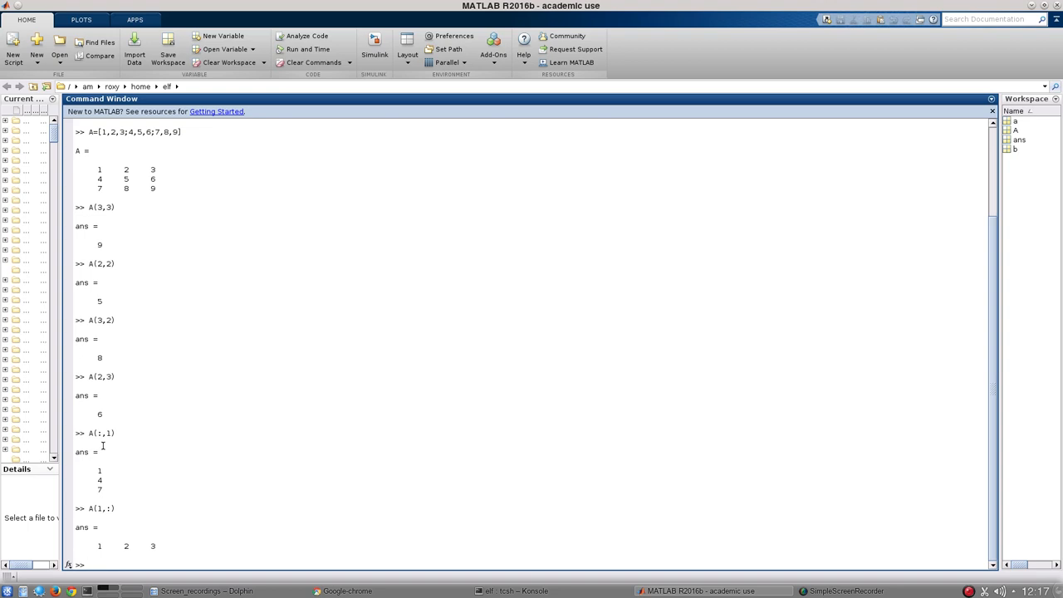
# Step: Extract A's first row A(1,:) and second column A(:,2)
pyautogui.write('A(1,:)')
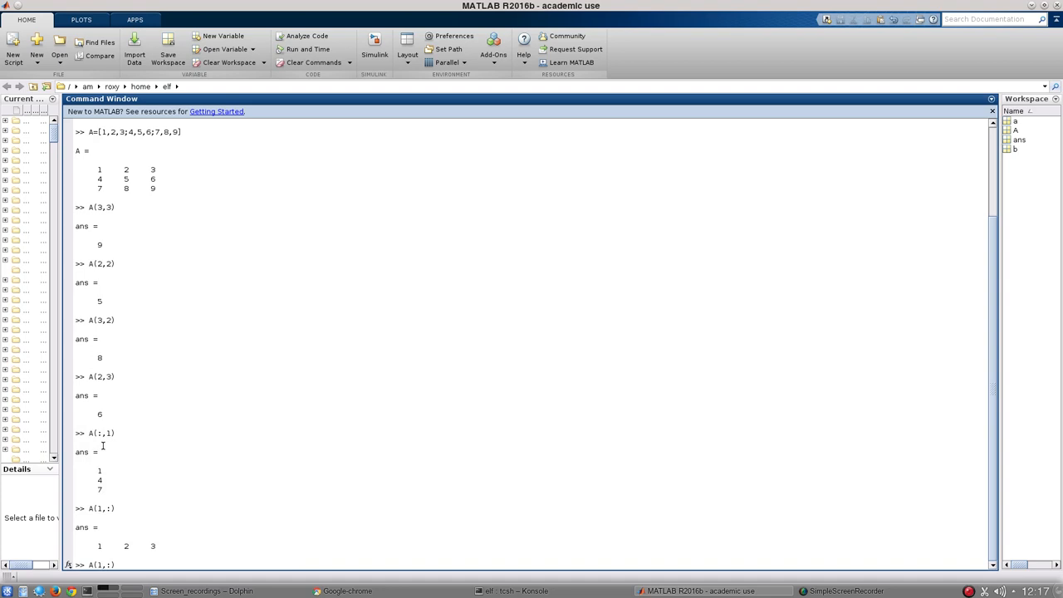
pyautogui.write('A(:,:)')
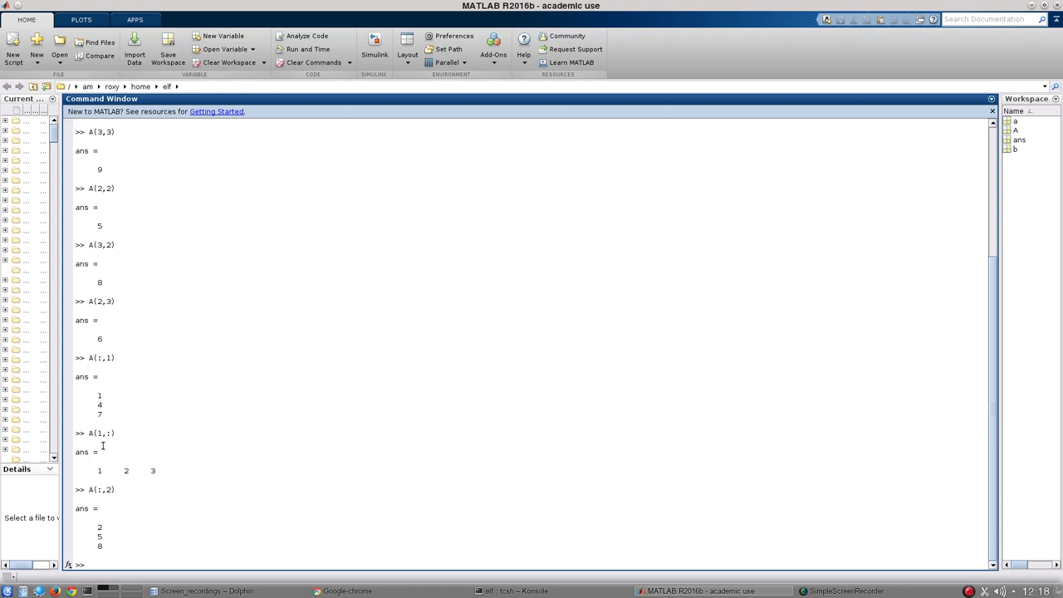
pyautogui.write('x=')
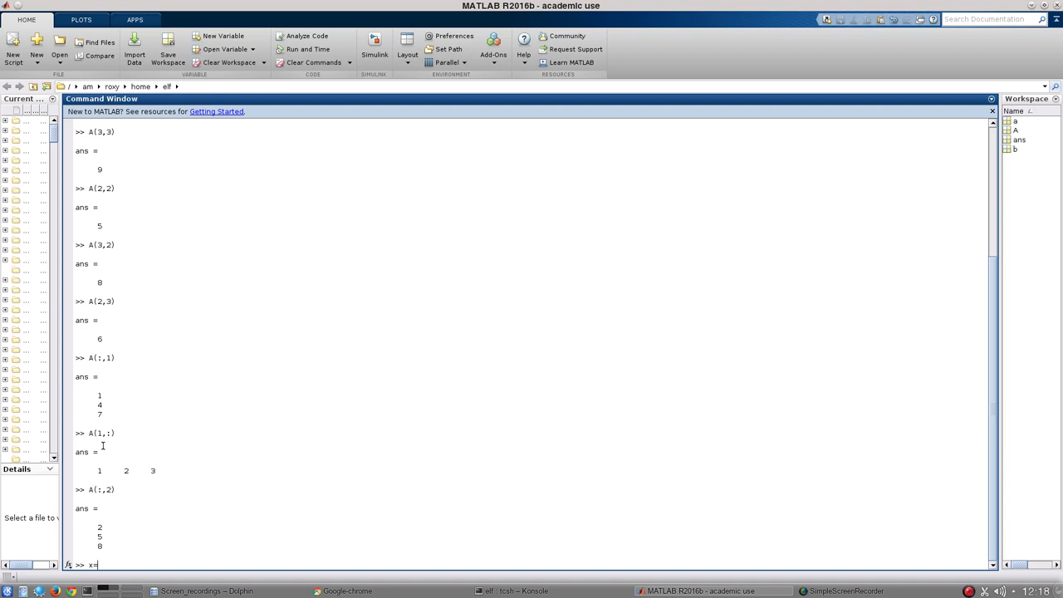
pyautogui.write('0')
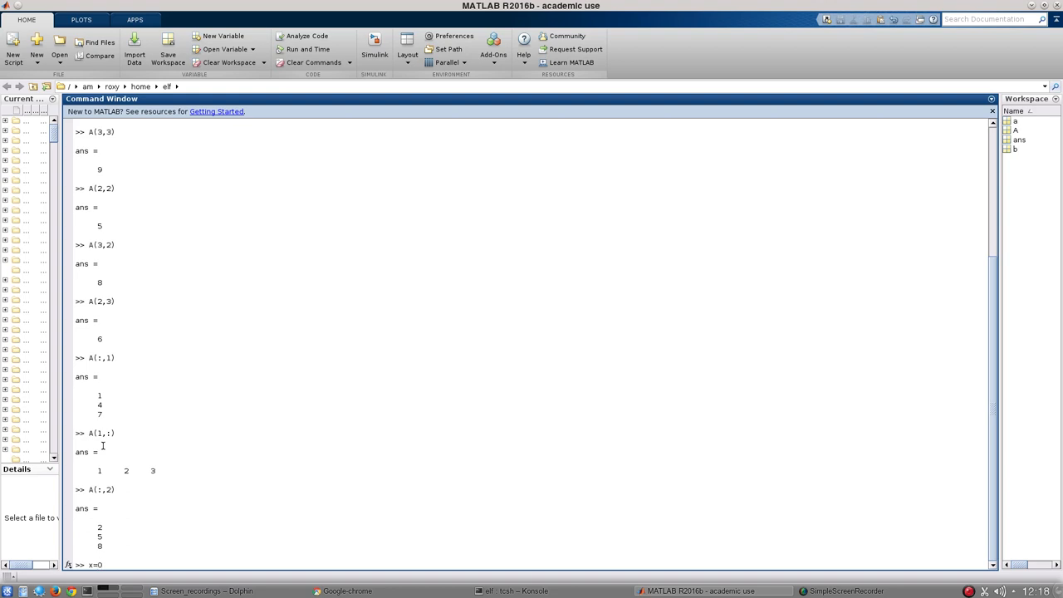
# Step: Create vector x=0:2:250 of even numbers from 0 to 250
pyautogui.write(':')
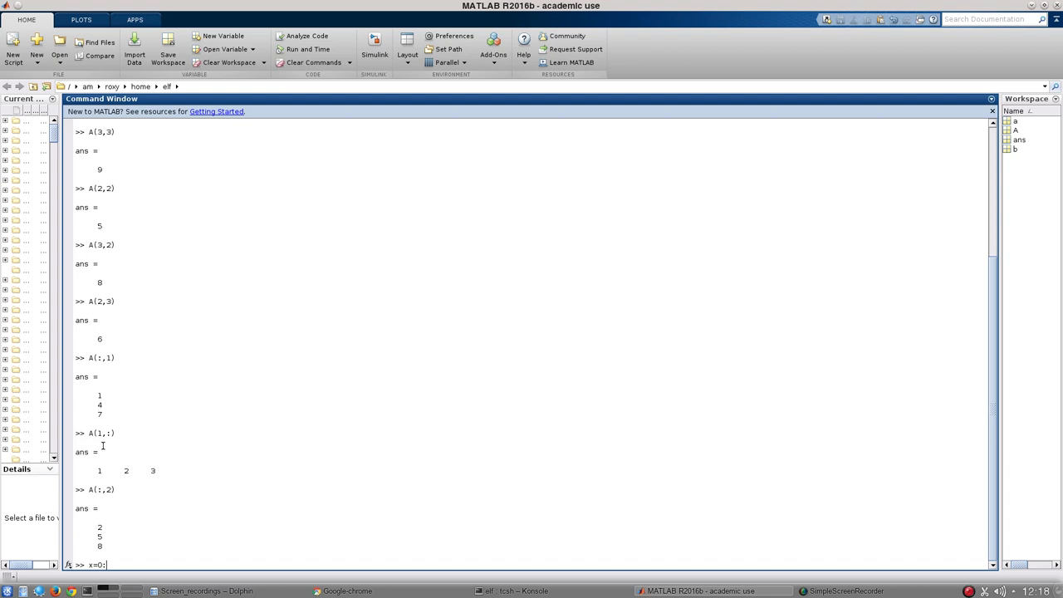
pyautogui.write('2')
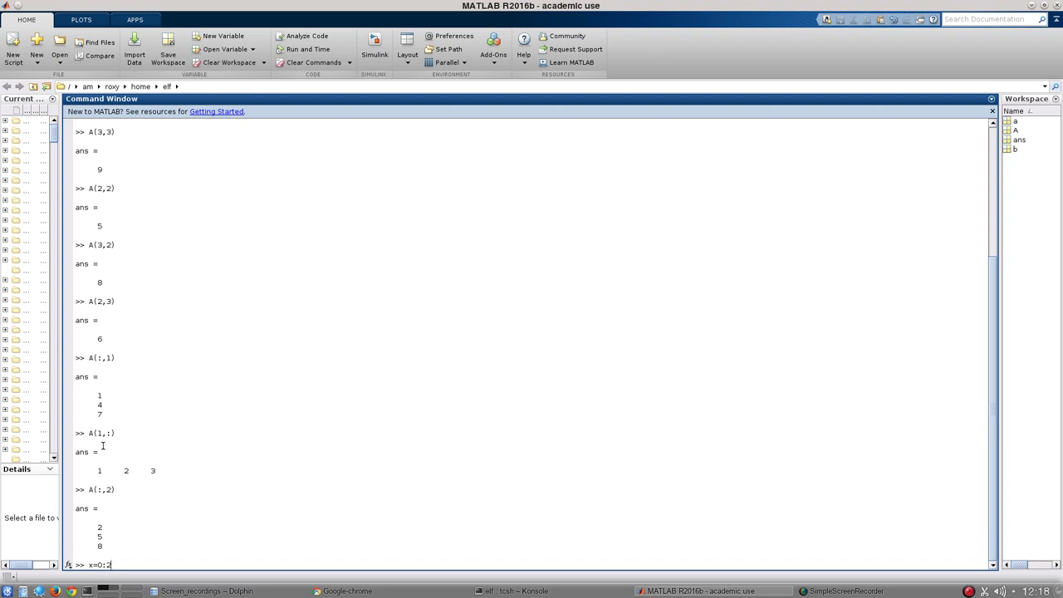
pyautogui.write(':2')
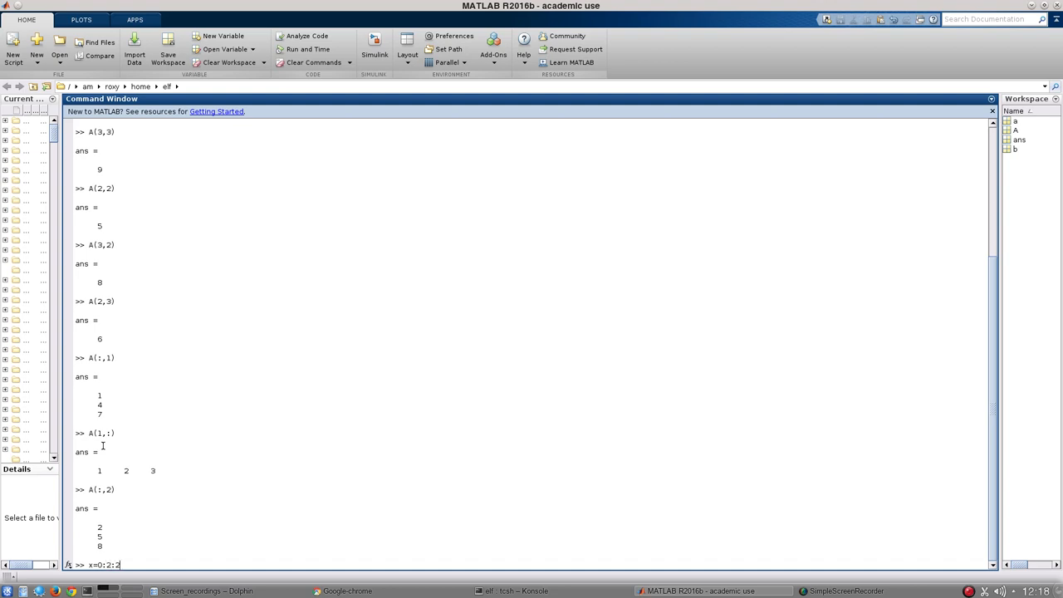
pyautogui.write('50')
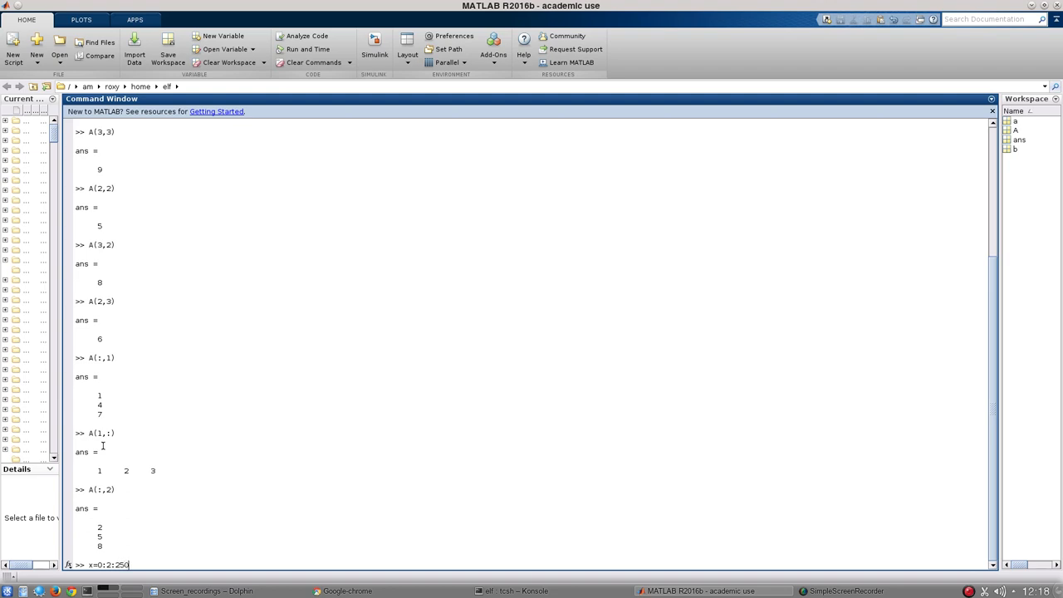
pyautogui.press('Return')
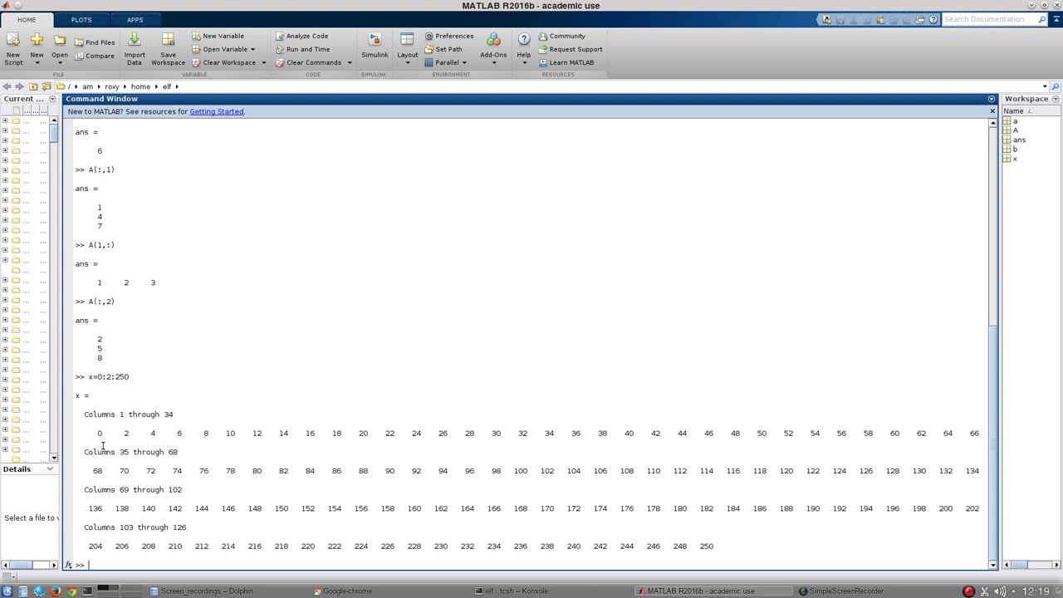
# Step: Write vector x to vector.txt with dlmwrite('vector.txt', x)
pyautogui.write('dlmwrite(')
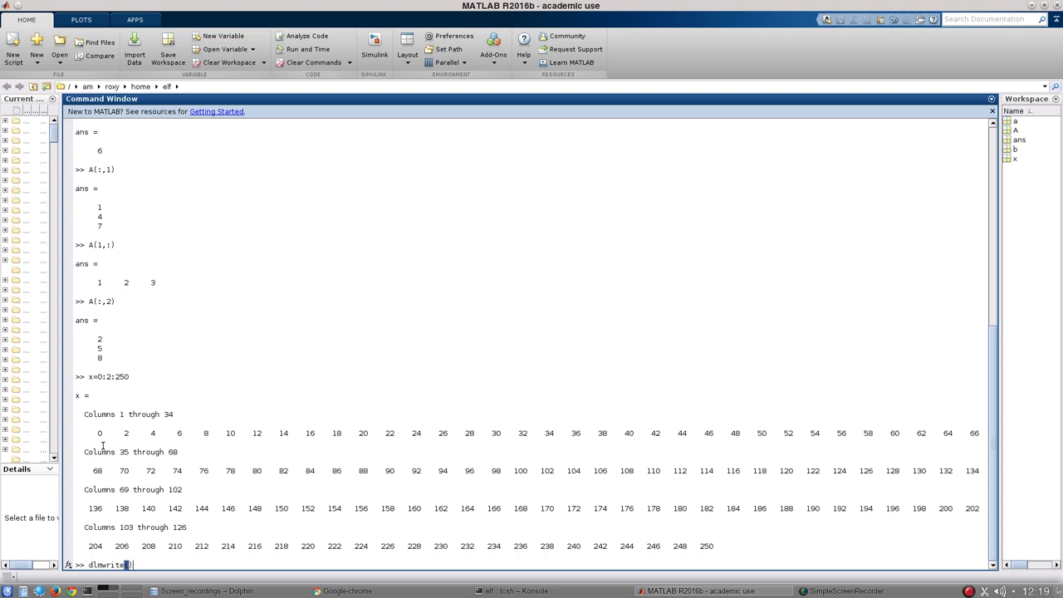
pyautogui.write("'")
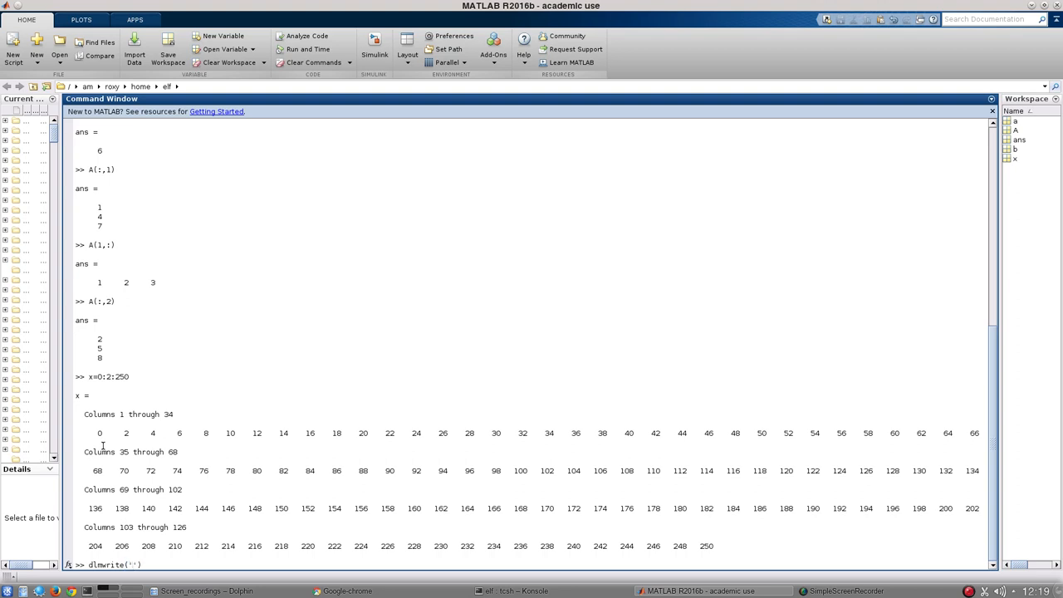
pyautogui.write('mat')
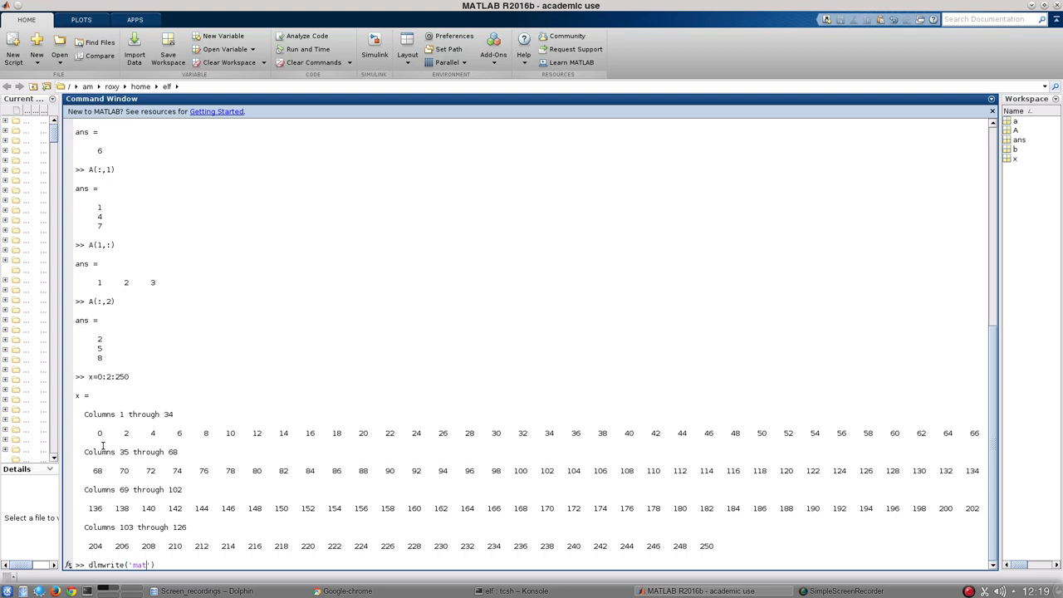
pyautogui.write('vector')
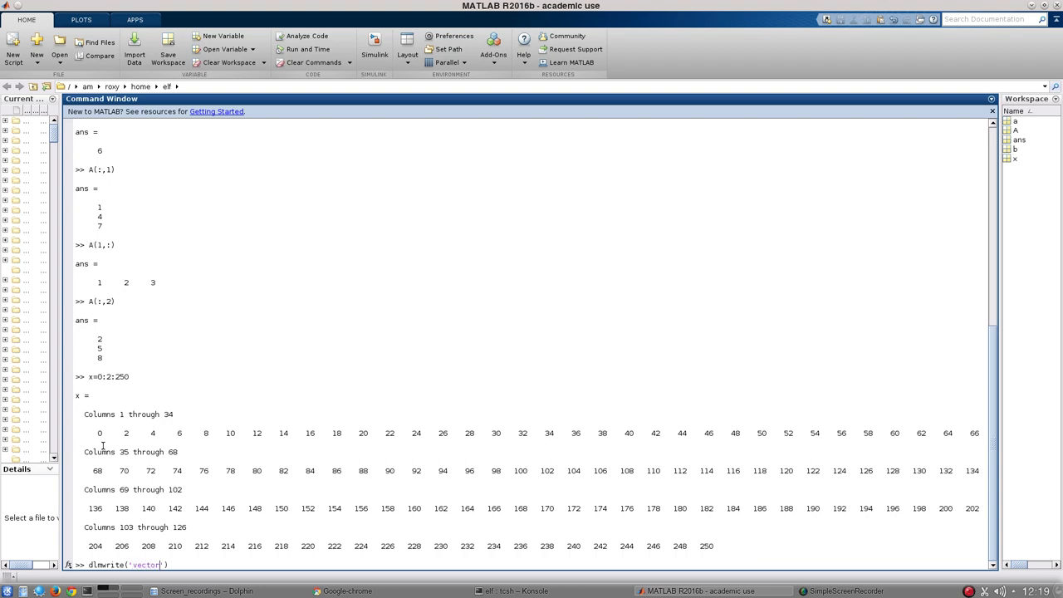
pyautogui.write('.txt')
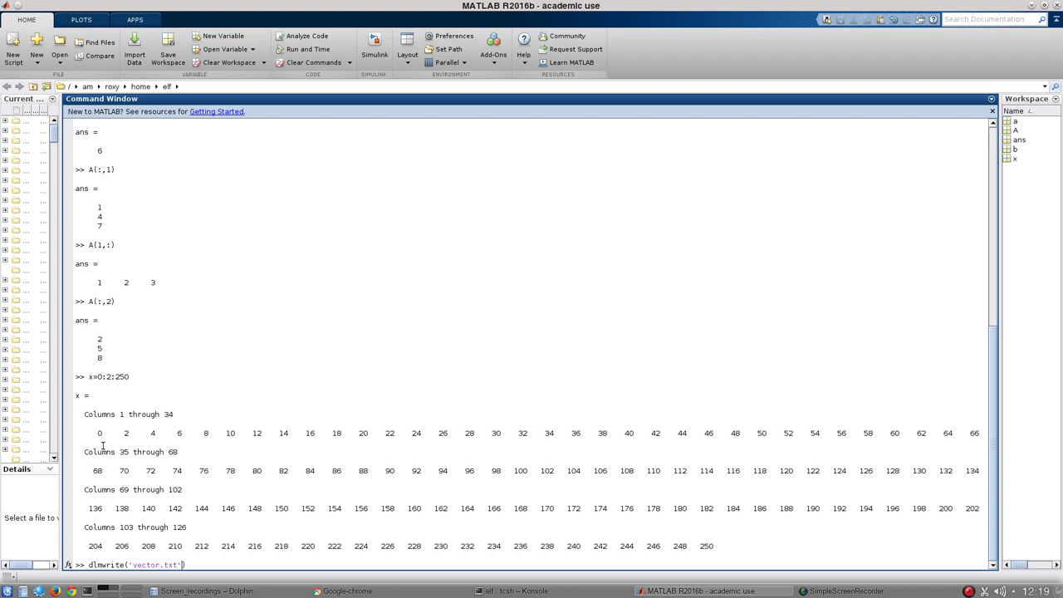
pyautogui.write(', x')
pyautogui.write("dlmwrite('matrixA.txt', A")
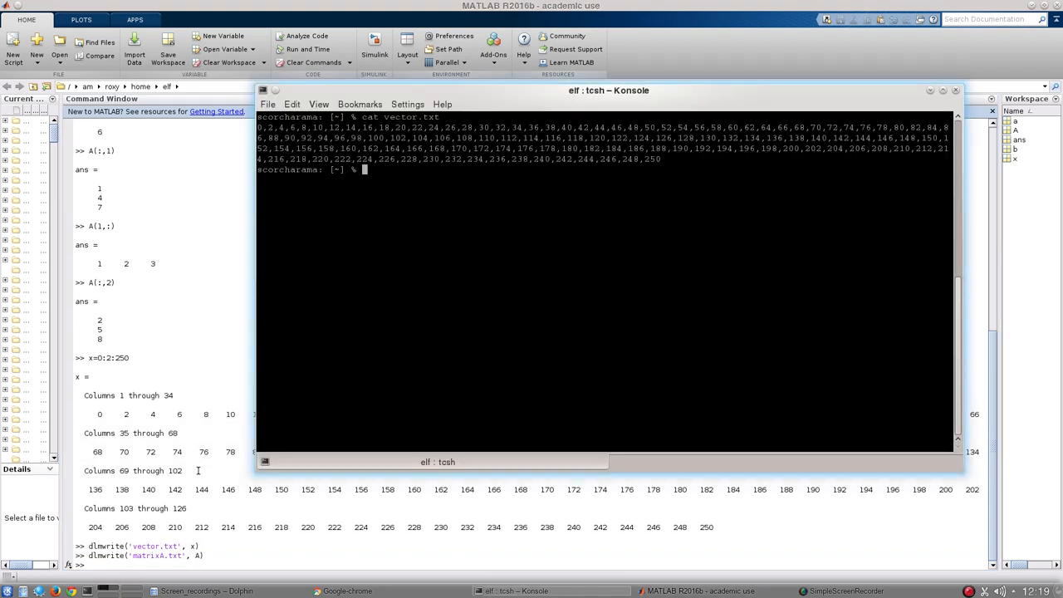
# Step: Print vector.txt in Konsole with cat vector.txt
pyautogui.write('cat vector.txt')
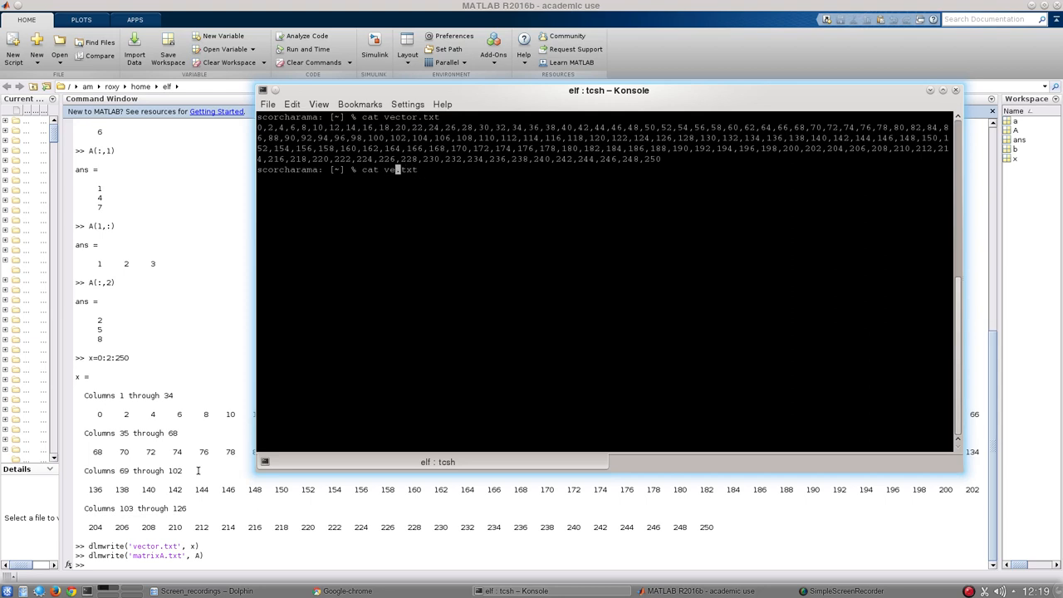